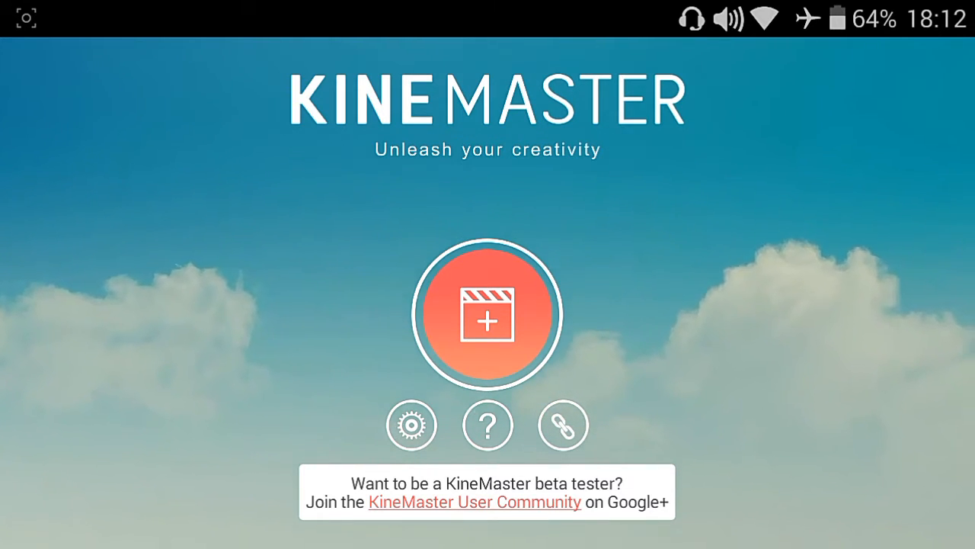
Leave KineMaster and open the modded KineMaster APK to view its permissions.
{"action": "left_click", "coordinate": [487, 314]}
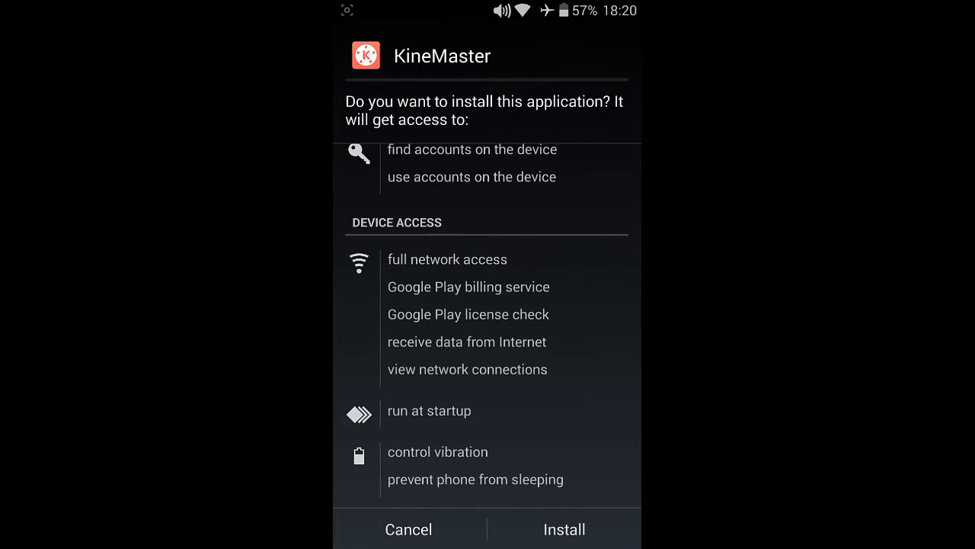
Install the modded KineMaster package and wait for the App installed confirmation.
{"action": "left_click", "coordinate": [564, 529]}
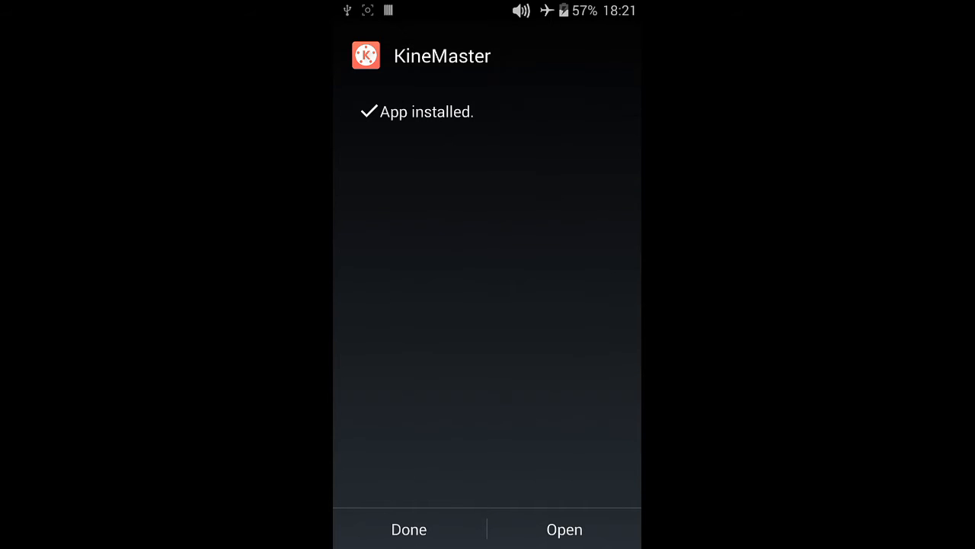
Launch the new KineMaster and open the six-second Untitled project for editing.
{"action": "left_click", "coordinate": [564, 529]}
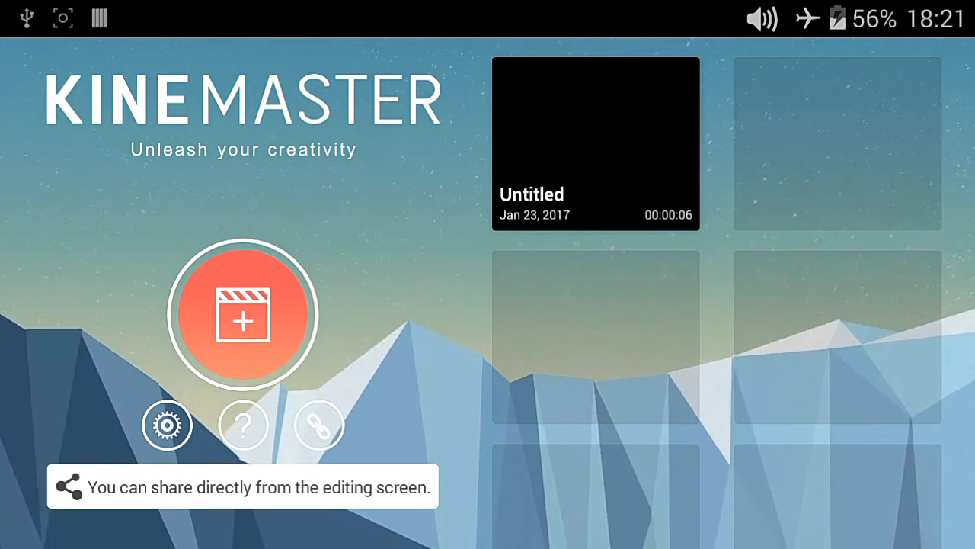
{"action": "left_click", "coordinate": [595, 145]}
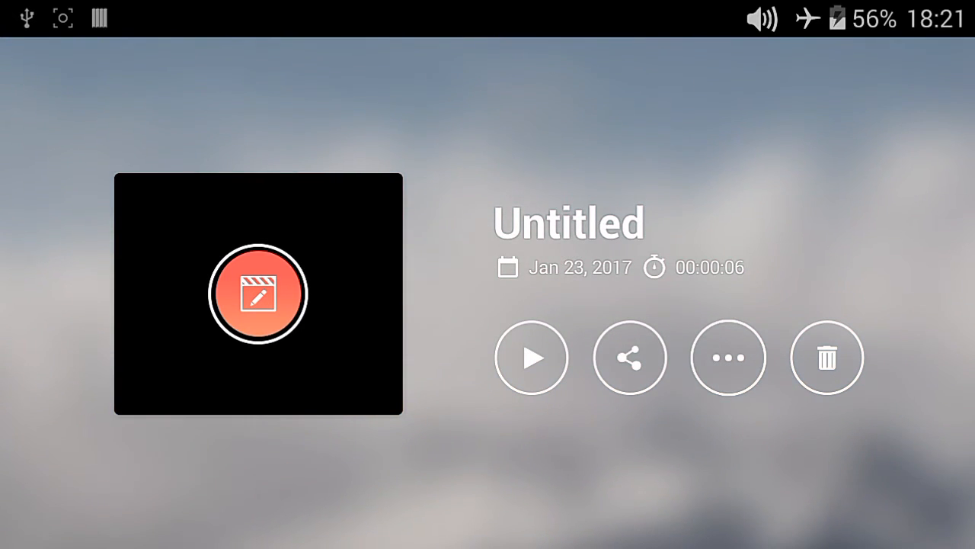
{"action": "left_click", "coordinate": [257, 292]}
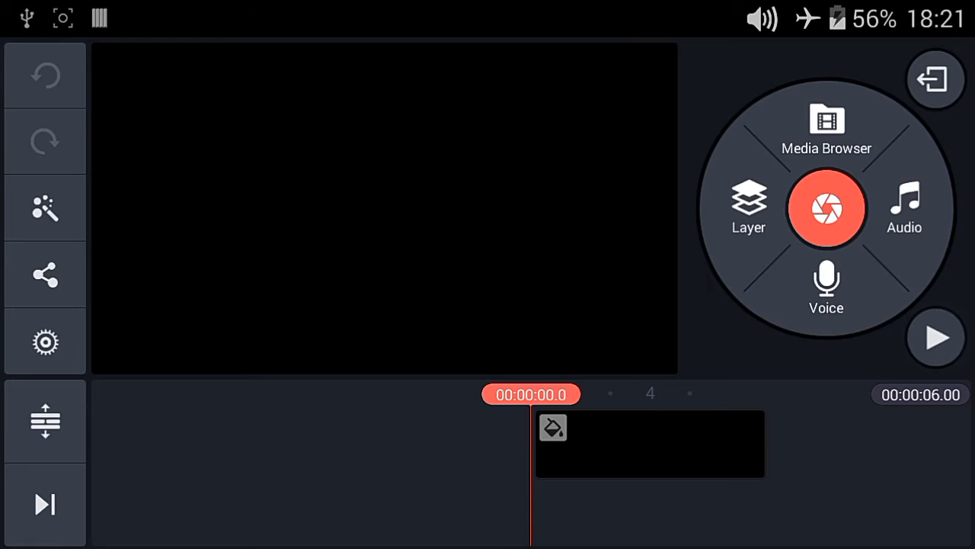
Add the green-screen Subscribe button clip to the timeline as a video layer.
{"action": "left_click", "coordinate": [748, 207]}
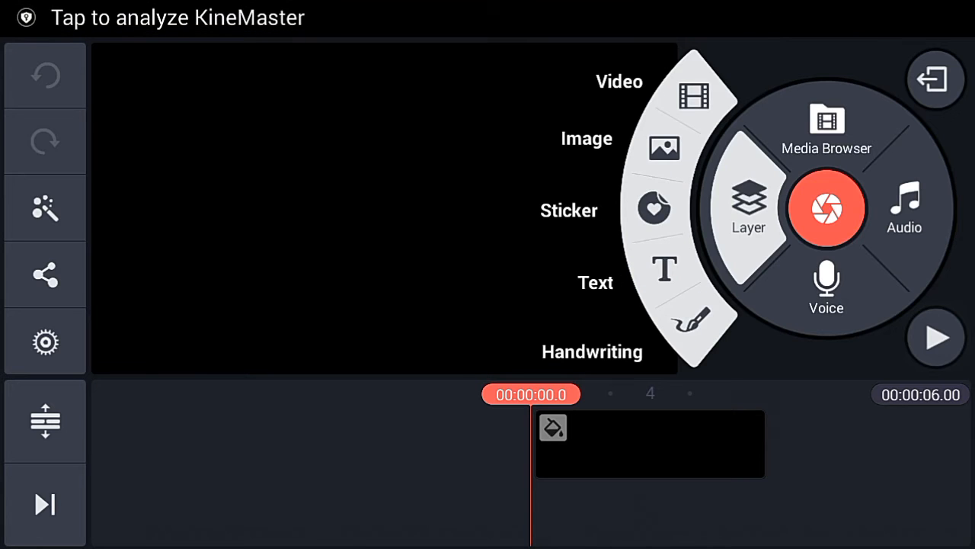
{"action": "left_click", "coordinate": [748, 206]}
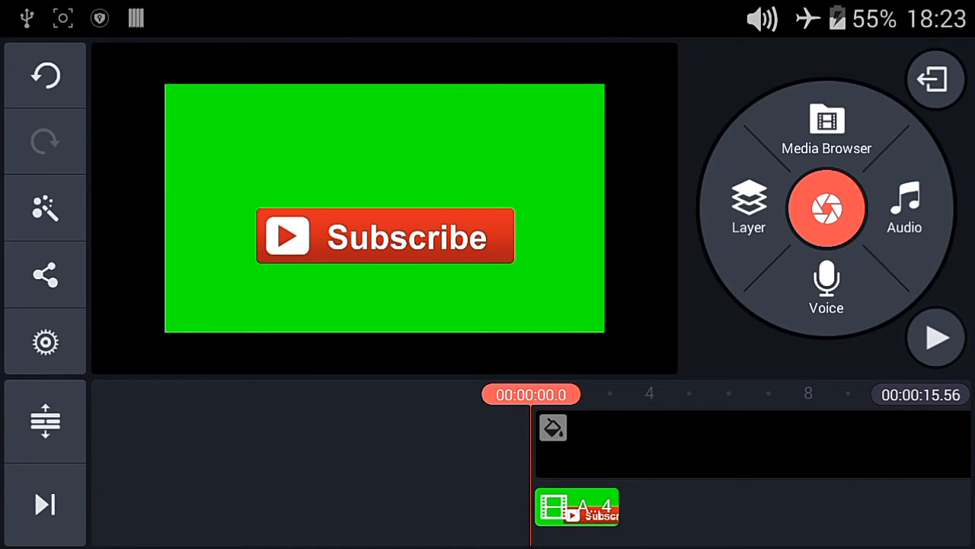
{"action": "left_click", "coordinate": [935, 336]}
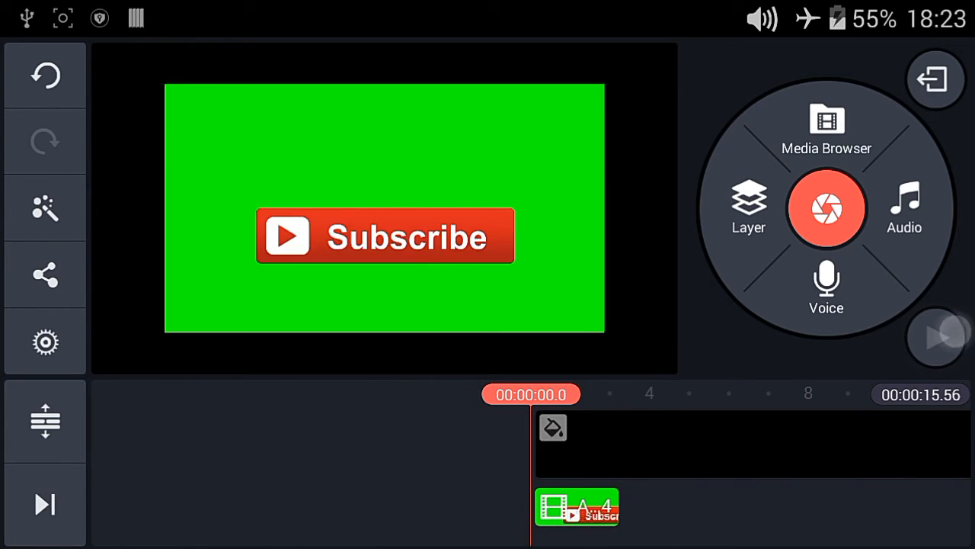
Give the Subscribe layer a one-second Fade in-animation, then browse overall animation styles.
{"action": "left_click", "coordinate": [936, 344]}
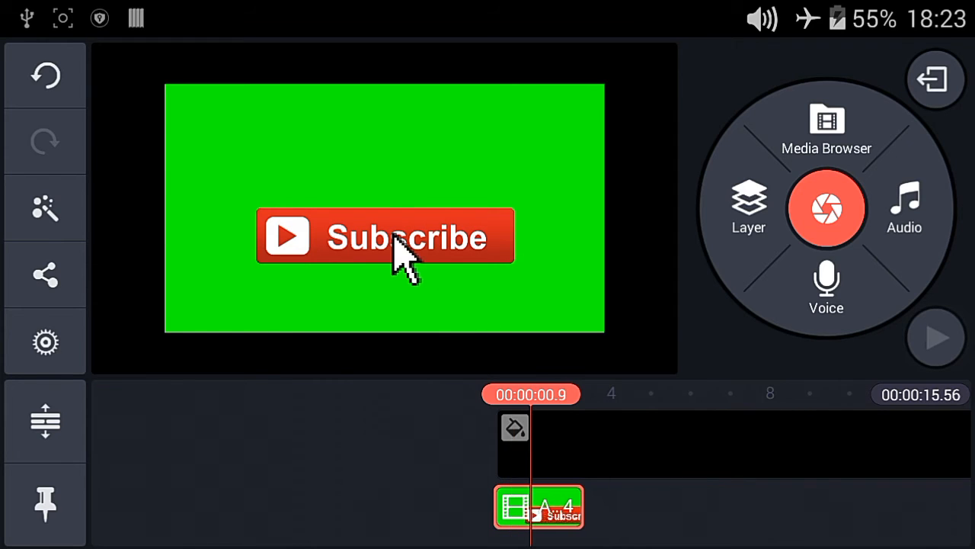
{"action": "left_click", "coordinate": [542, 512]}
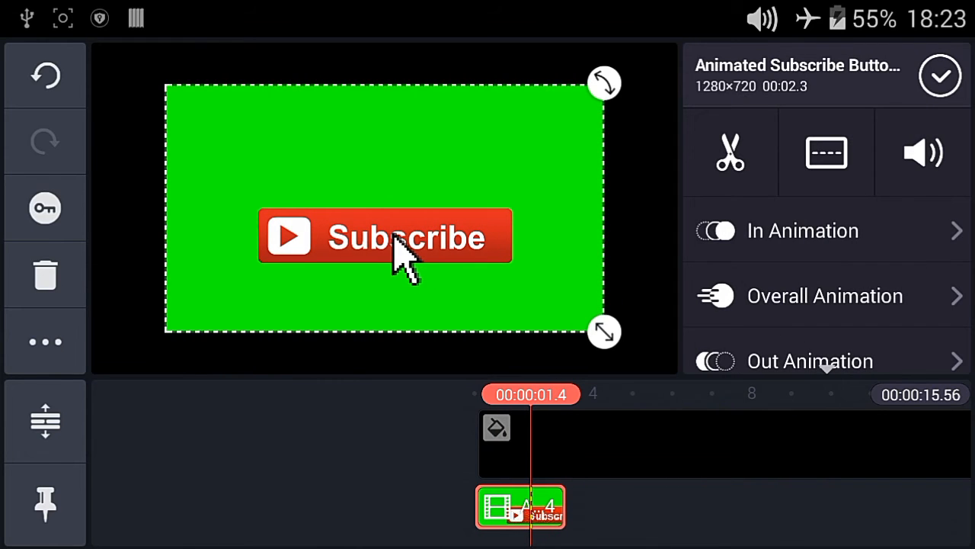
{"action": "left_click", "coordinate": [802, 230]}
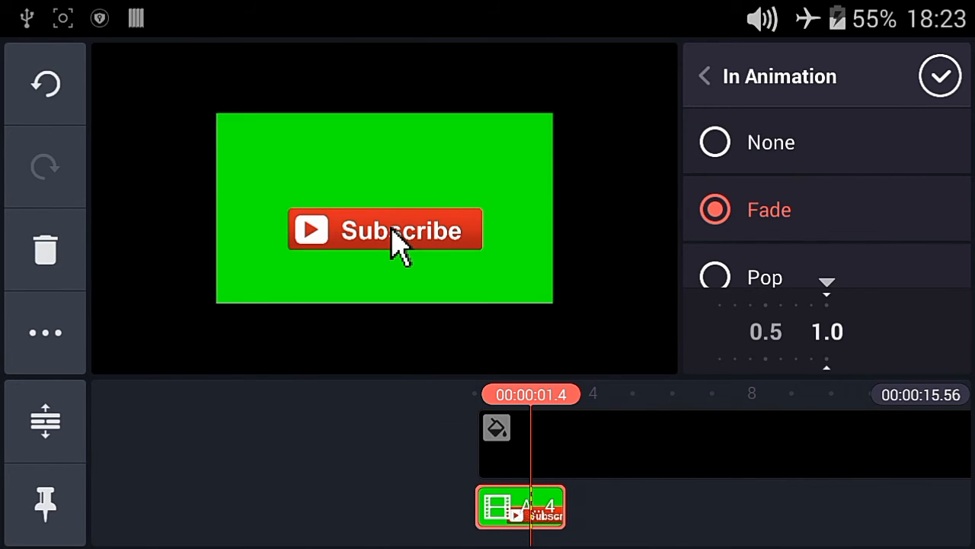
{"action": "left_click", "coordinate": [703, 75]}
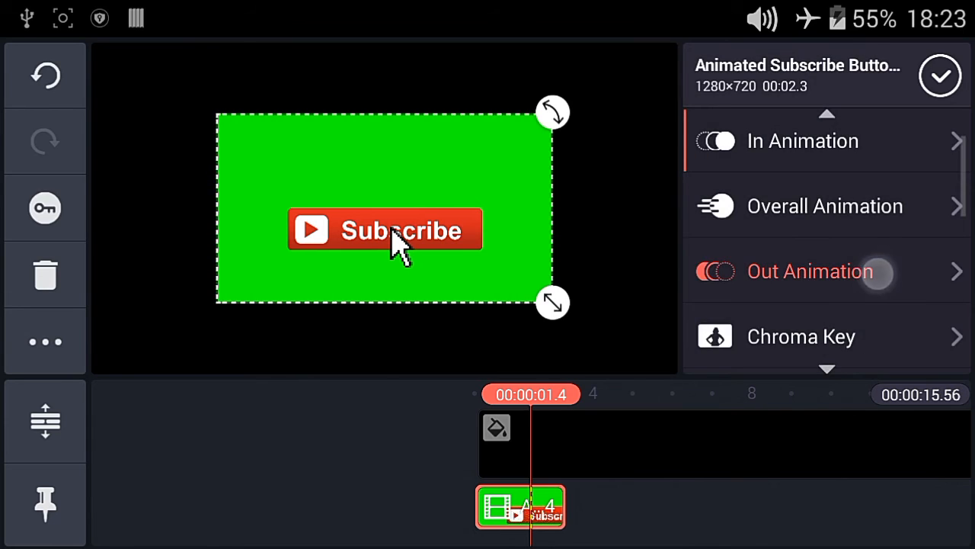
{"action": "left_click", "coordinate": [810, 271]}
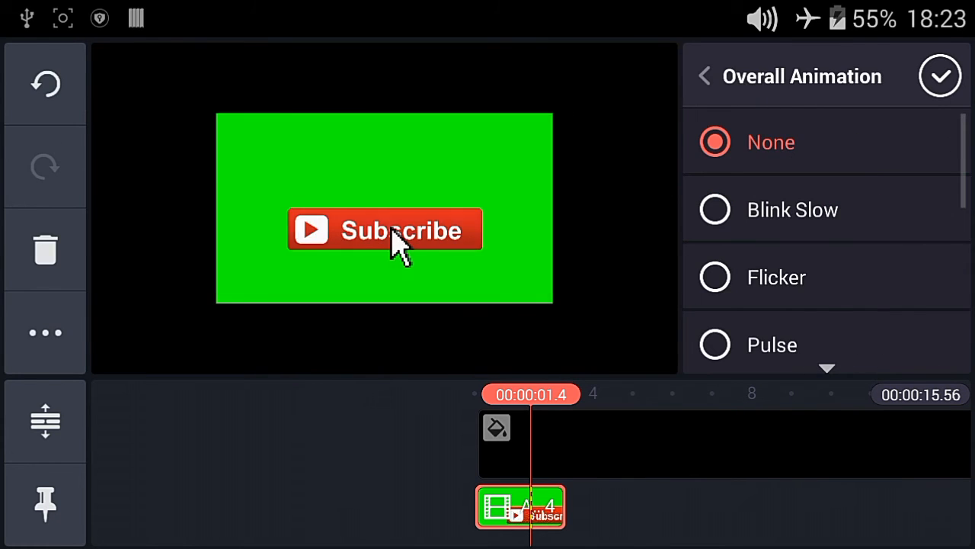
{"action": "scroll", "scroll_direction": "down", "scroll_amount": 3}
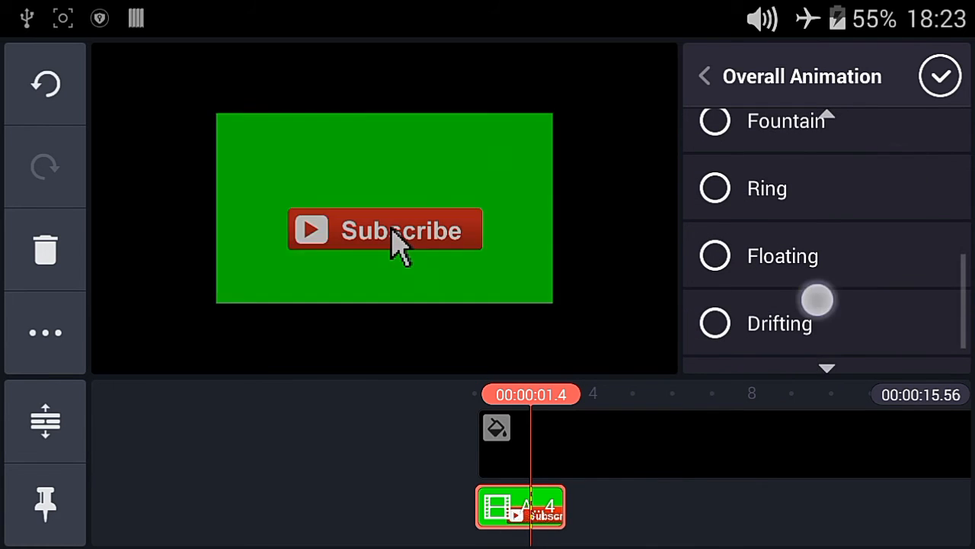